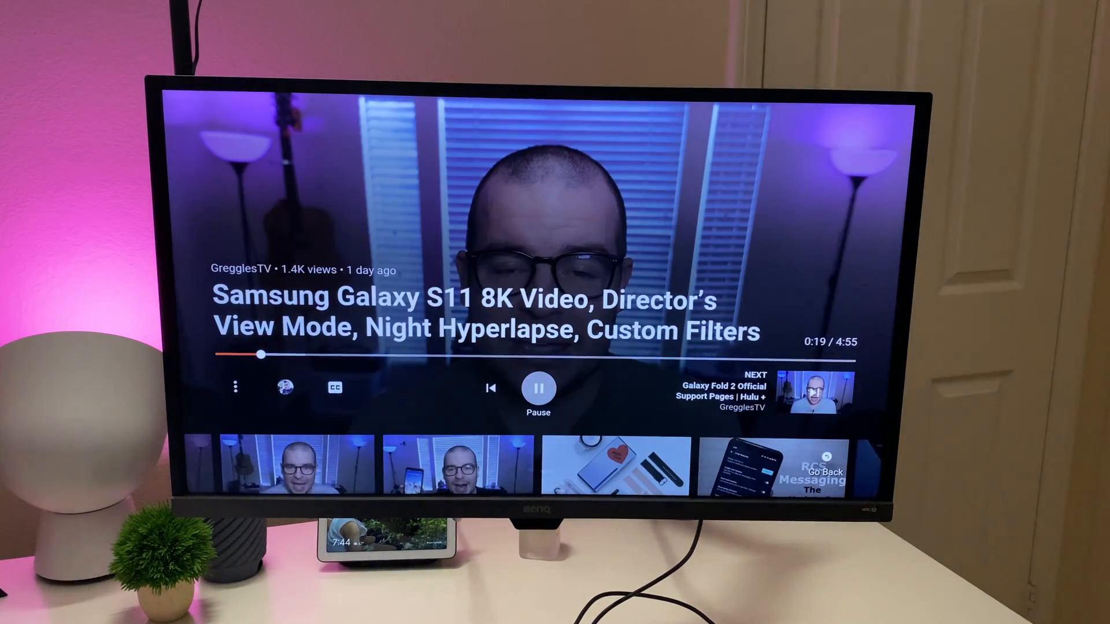
Leave the Samsung Galaxy S11 video and land on the Play Store home with featured apps
click(537, 388)
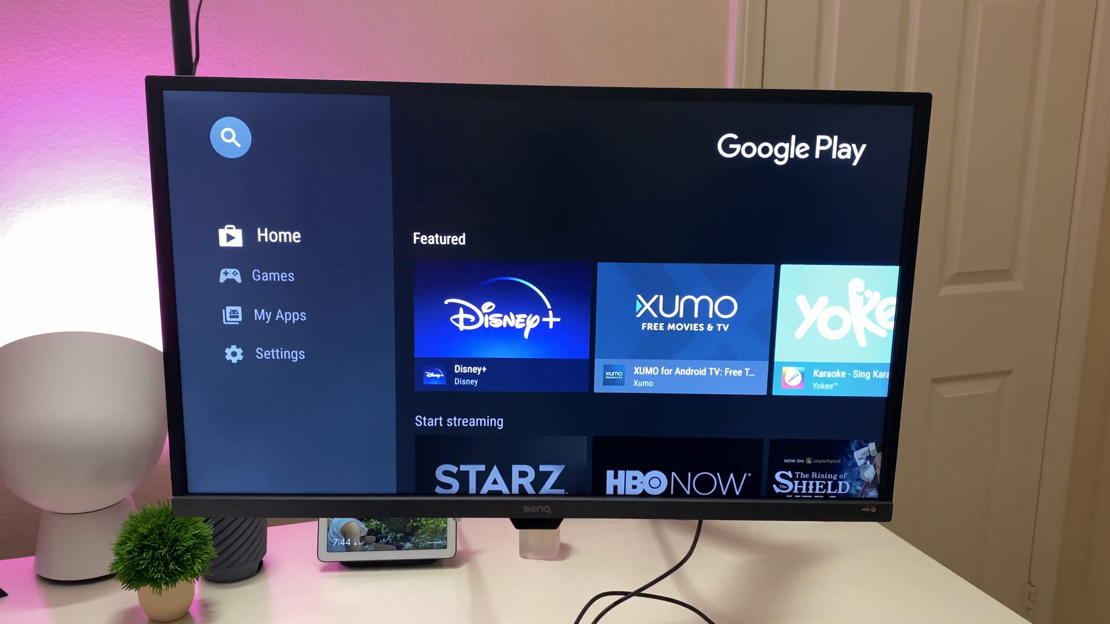
Move through Featured, then down past Start streaming and Top Paid to the Movie night row with Netflix
scroll(right, 3)
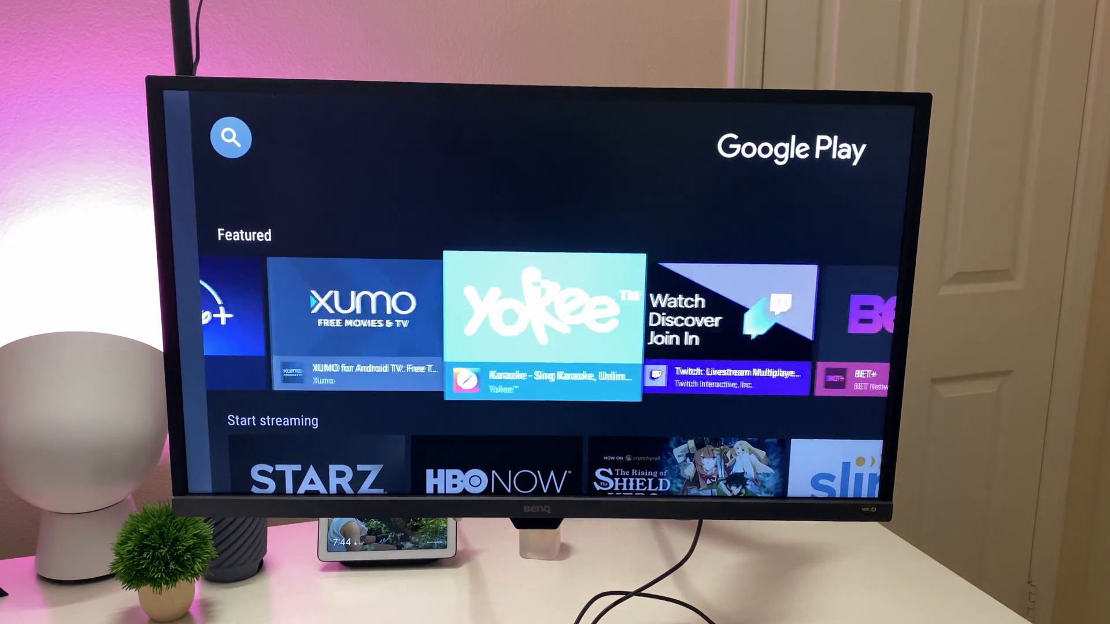
scroll(left, 3)
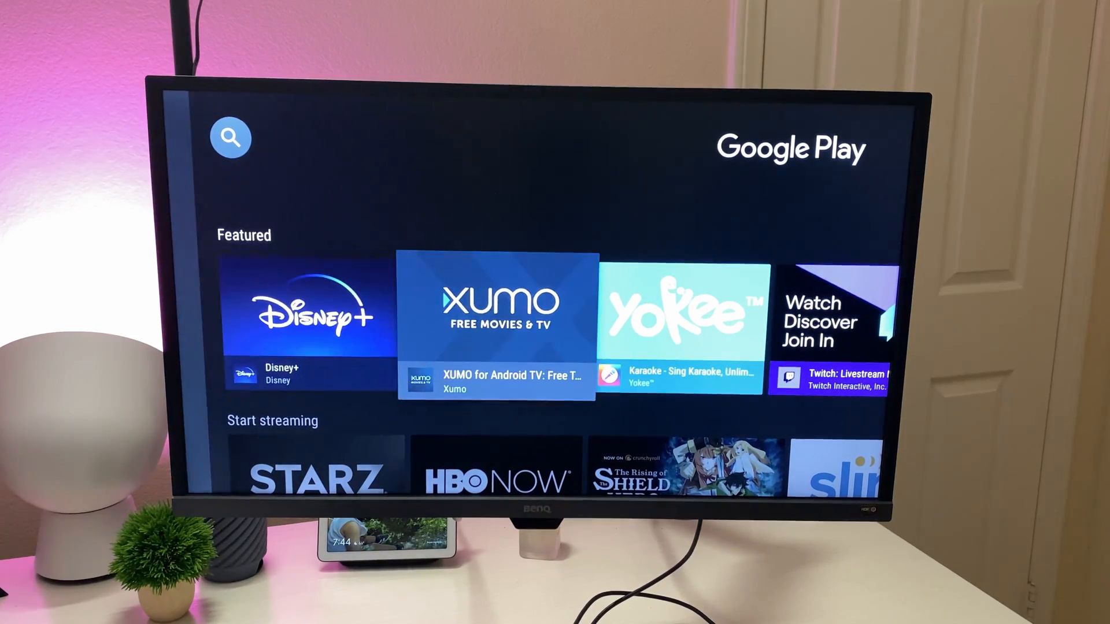
scroll(right, 3)
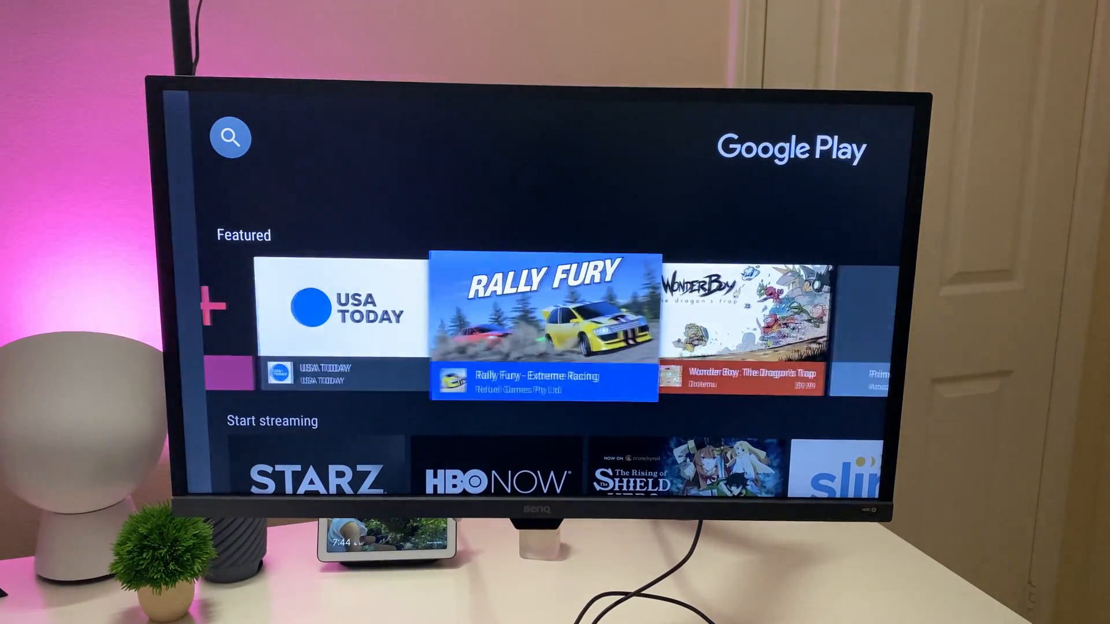
scroll(down, 3)
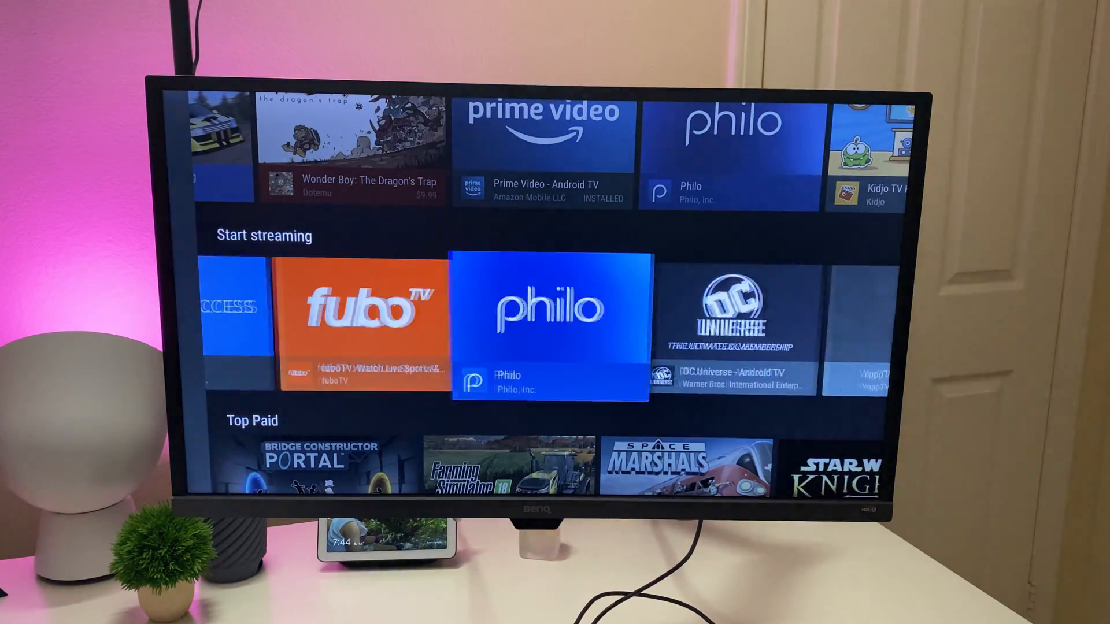
scroll(down, 3)
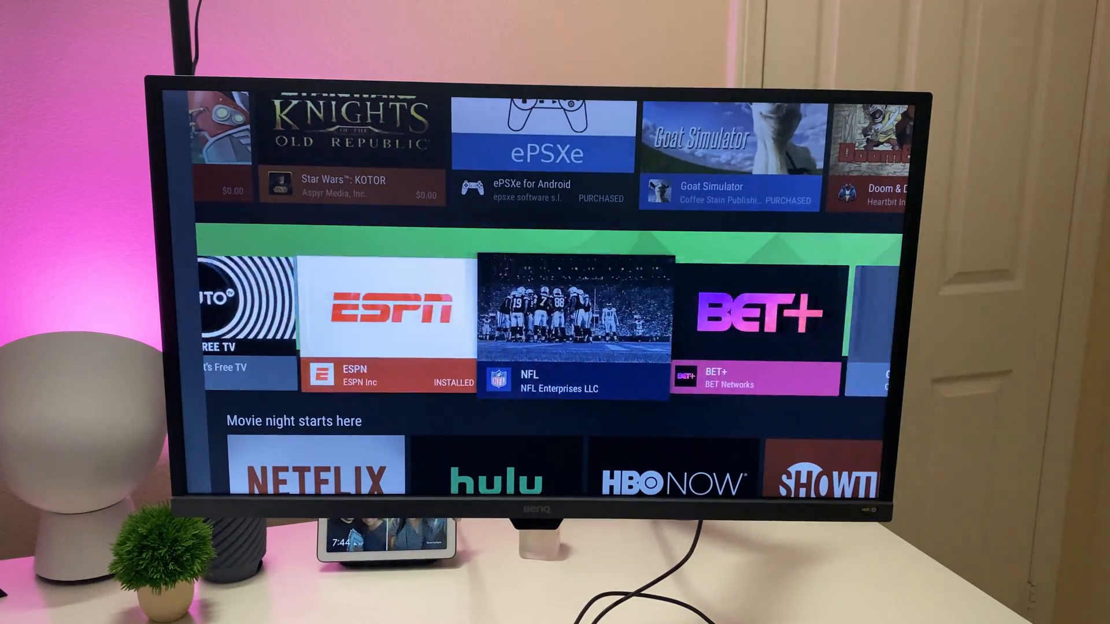
scroll(down, 3)
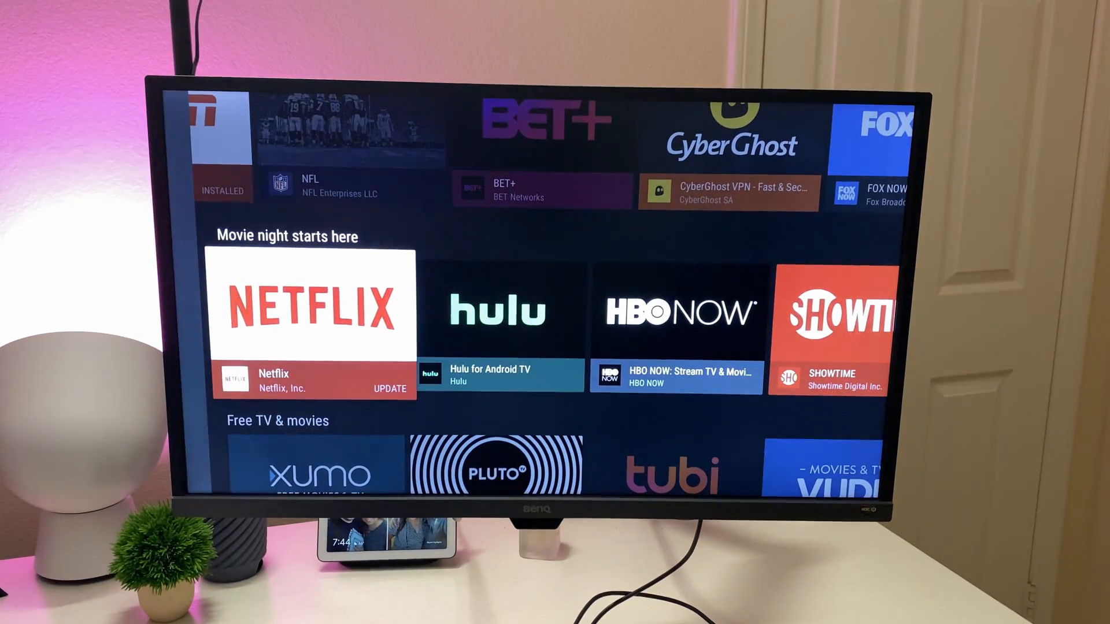